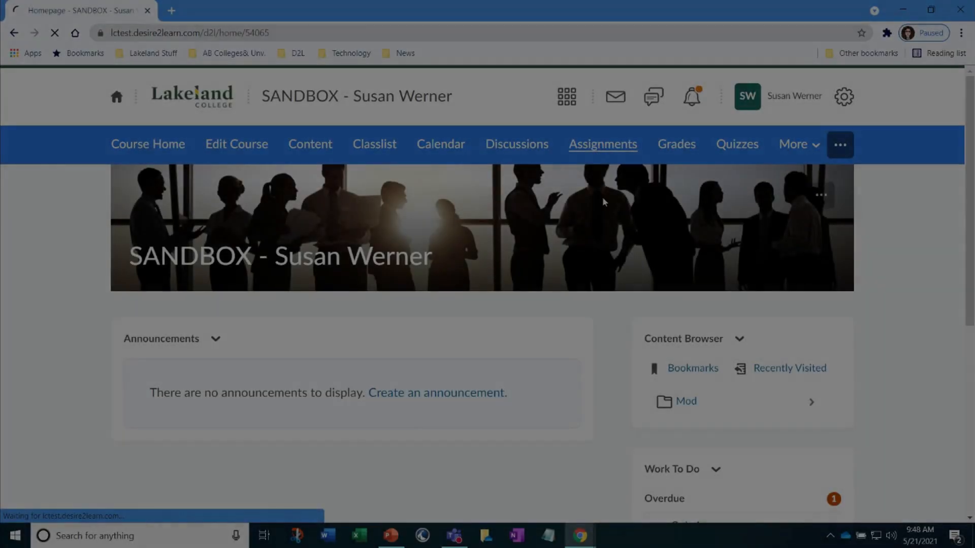
Go to the course's Assignments page, currently empty of folders
left_click(601, 144)
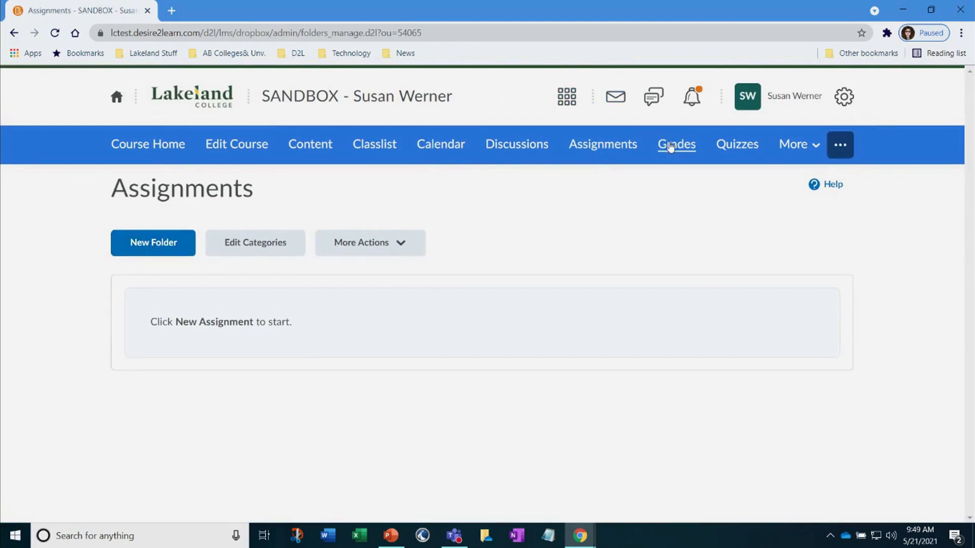
From Manage Grades, bring up the Assignment 1: Research Paper grade item's edit page
left_click(677, 145)
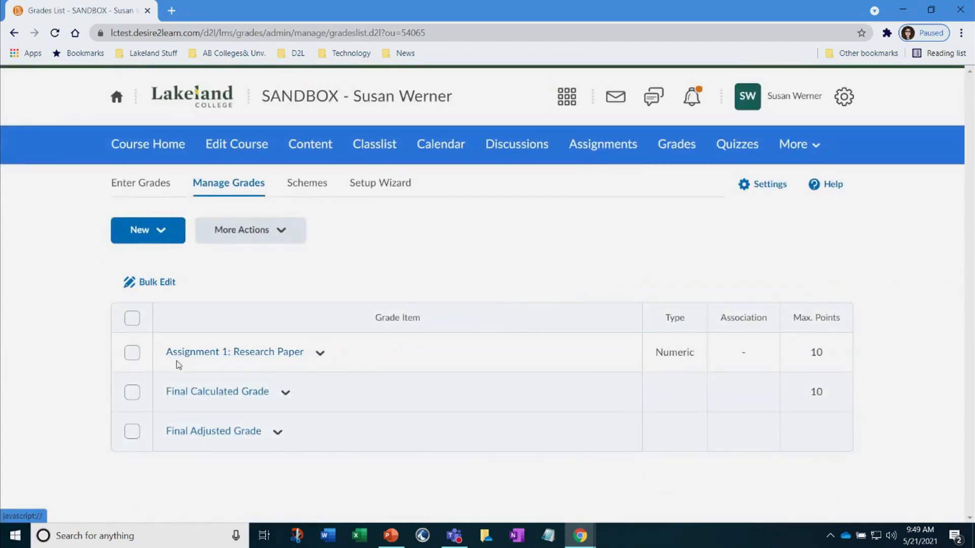
mouse_move(234, 352)
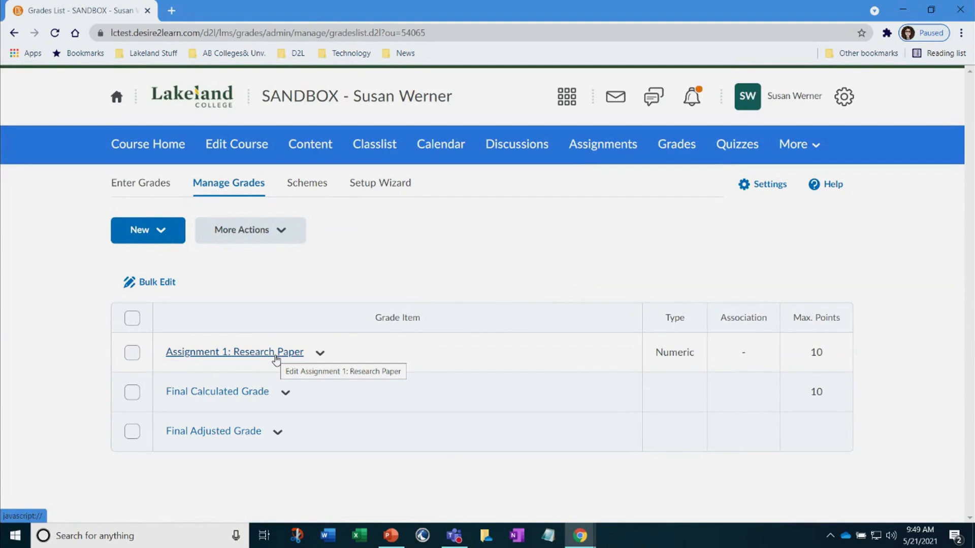
mouse_move(827, 341)
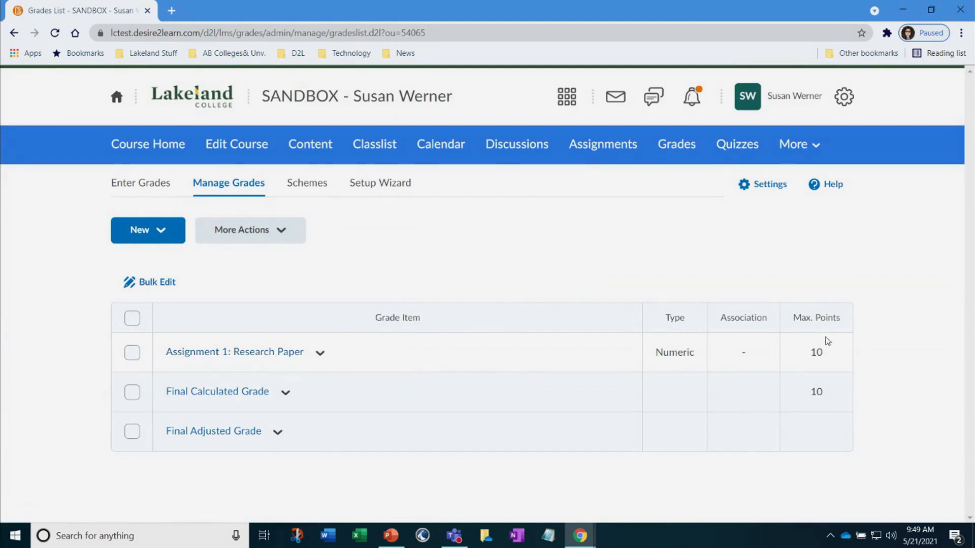
mouse_move(827, 352)
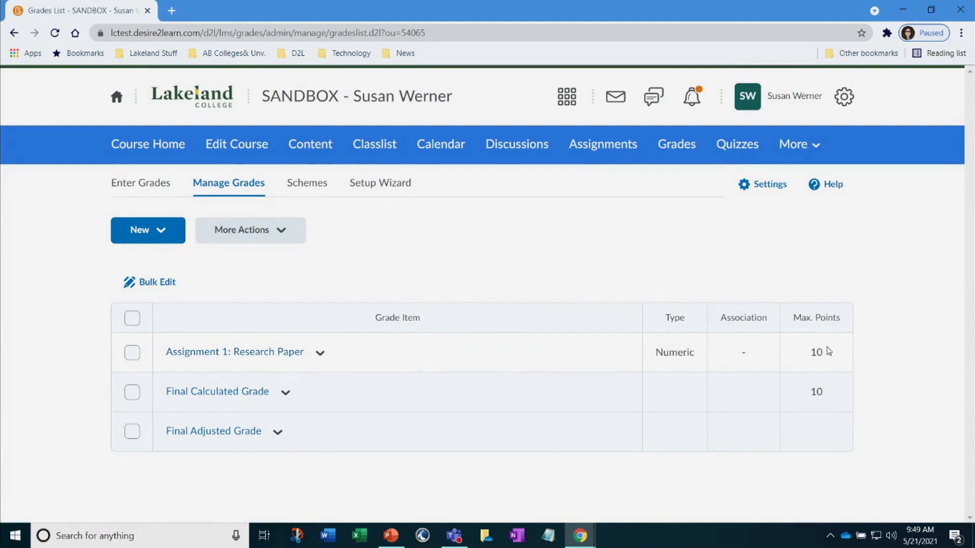
left_click(235, 352)
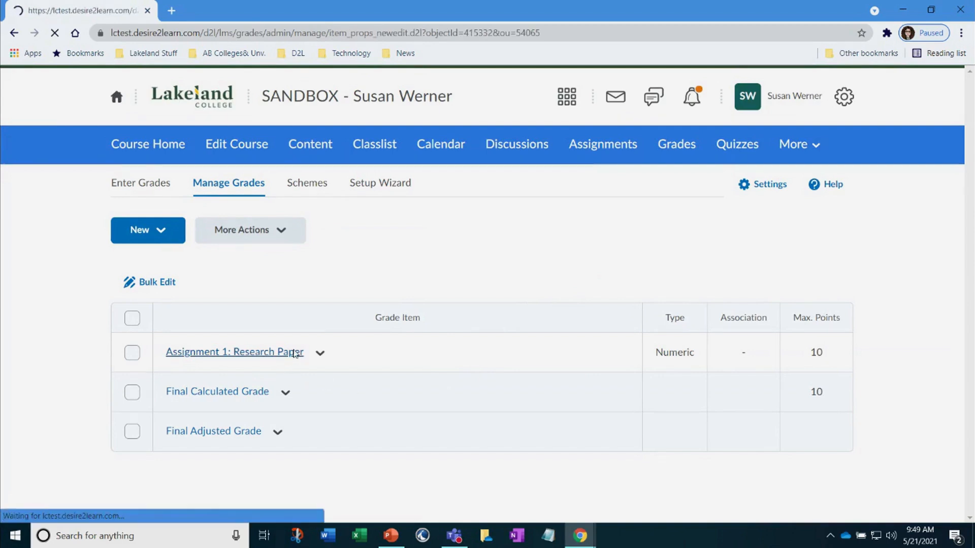
left_click(235, 351)
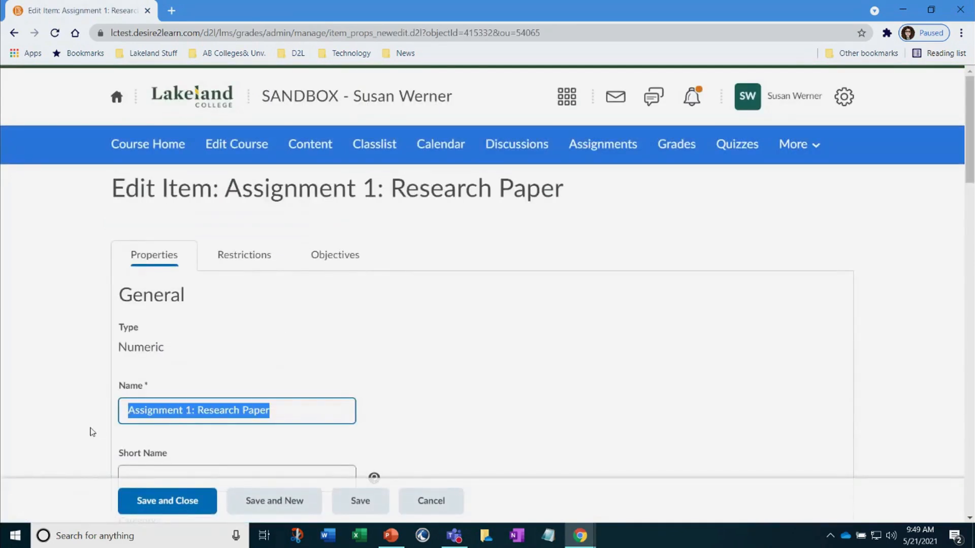
mouse_move(544, 174)
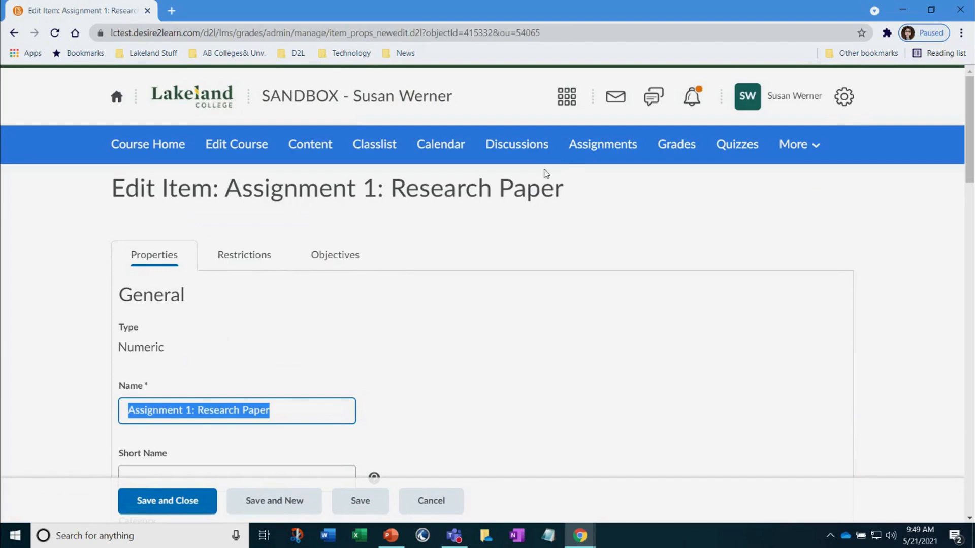
mouse_move(603, 143)
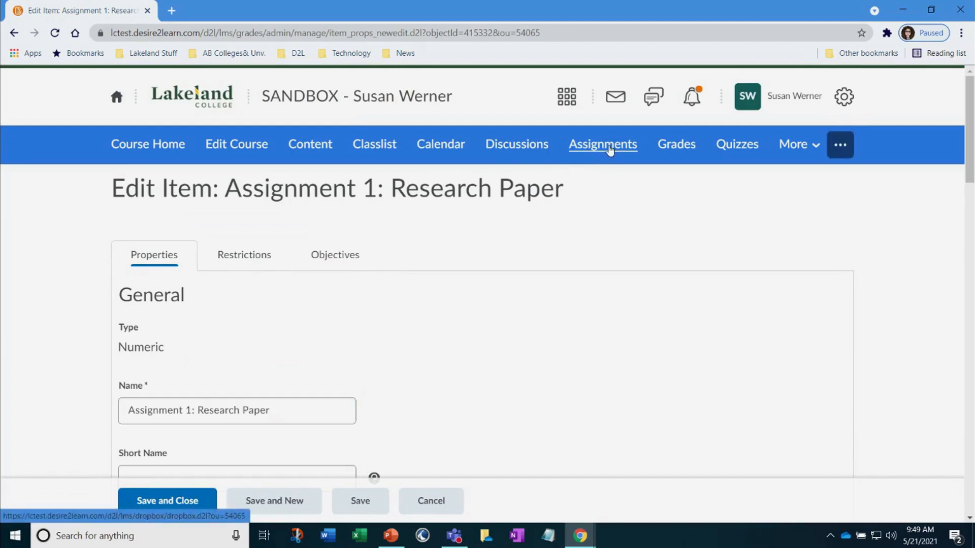
Create a new assignment folder 'Assignment 1: Research Paper' scored out of 10
left_click(602, 143)
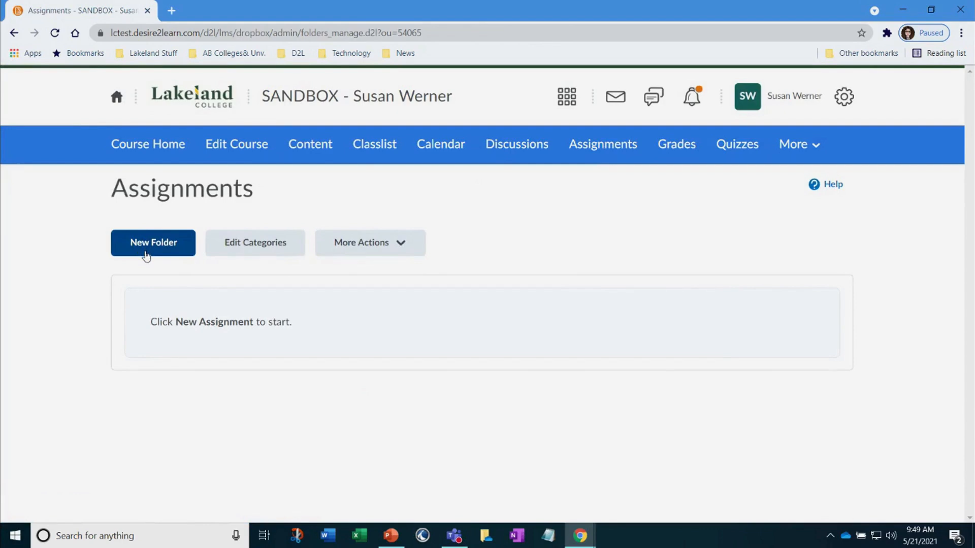
left_click(152, 243)
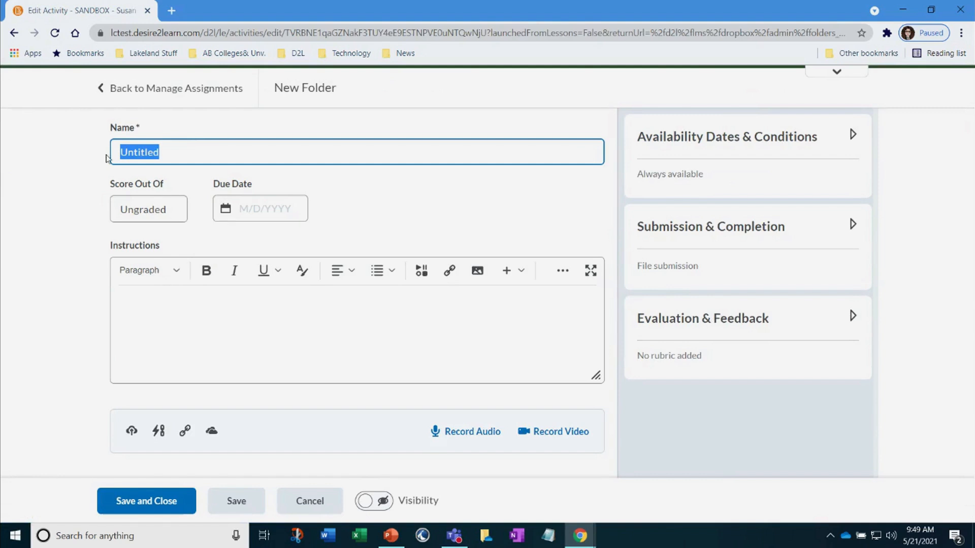
type("Assignment 1: Research Paper")
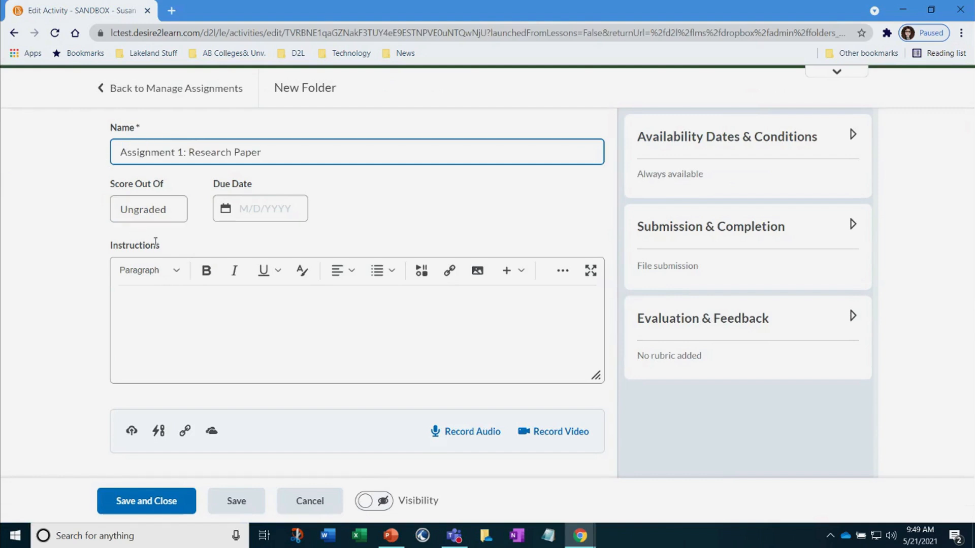
left_click(148, 209)
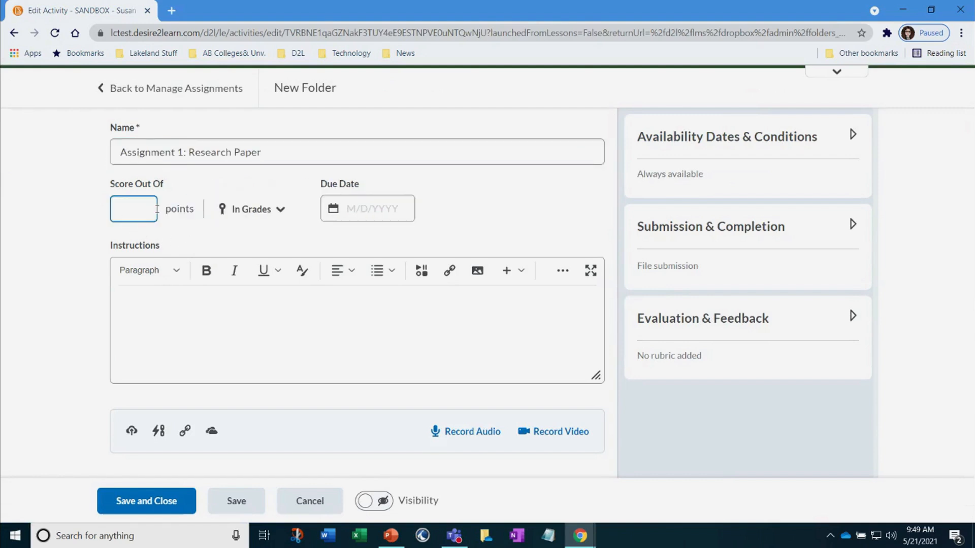
type("10")
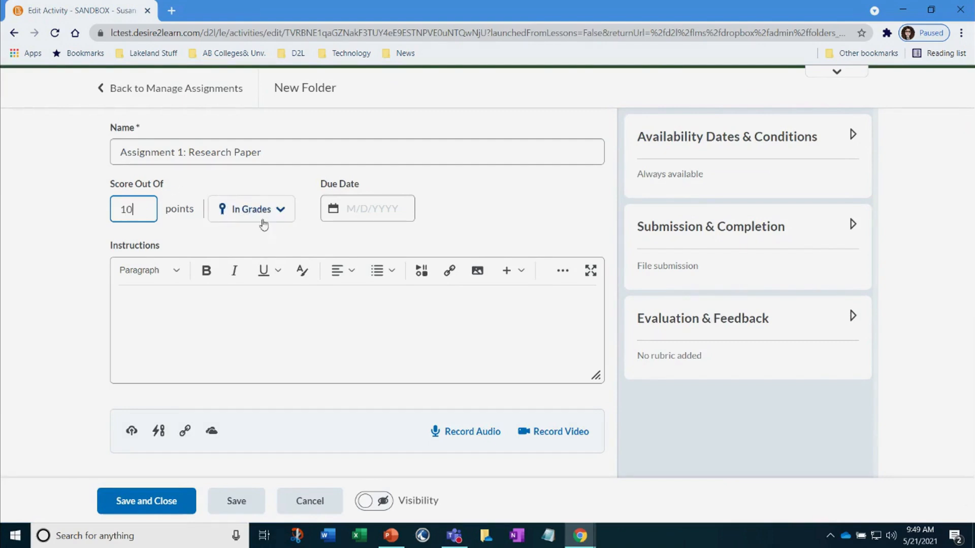
Link the folder to the existing Assignment 1: Research Paper grade item via Choose from Grades
left_click(250, 209)
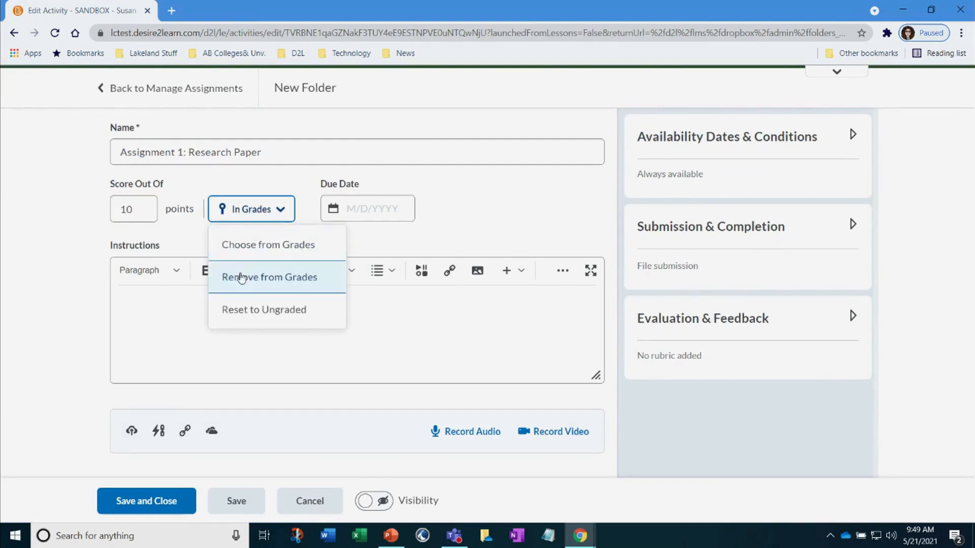
mouse_move(261, 252)
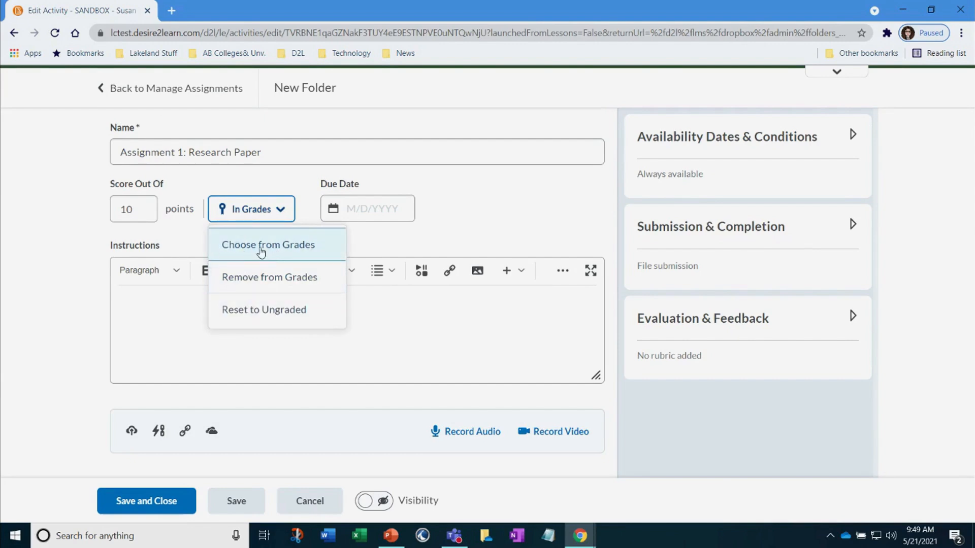
left_click(268, 245)
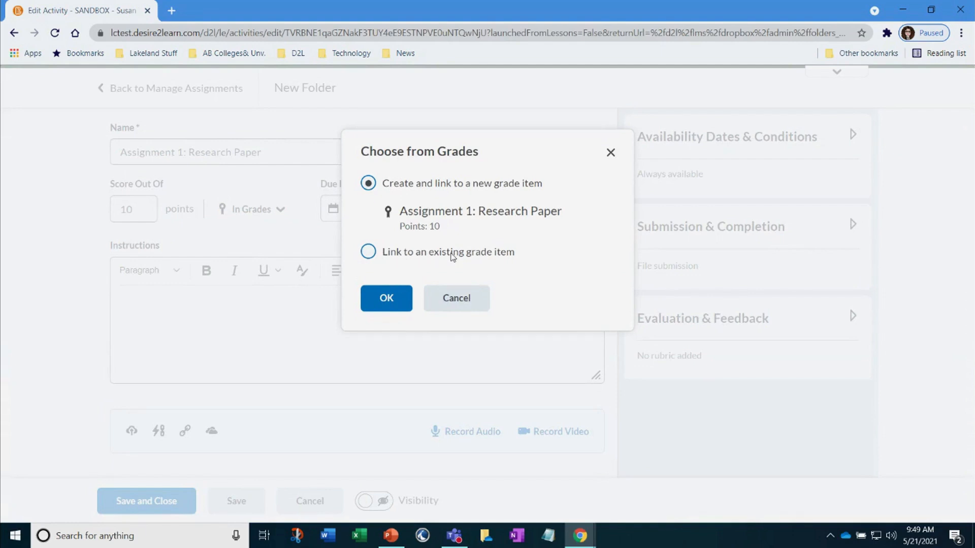
left_click(367, 252)
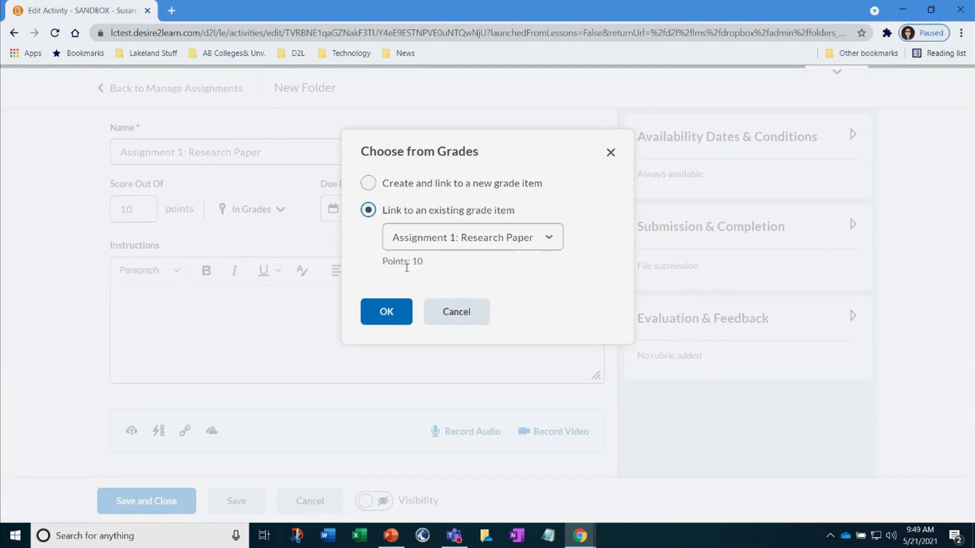
mouse_move(424, 264)
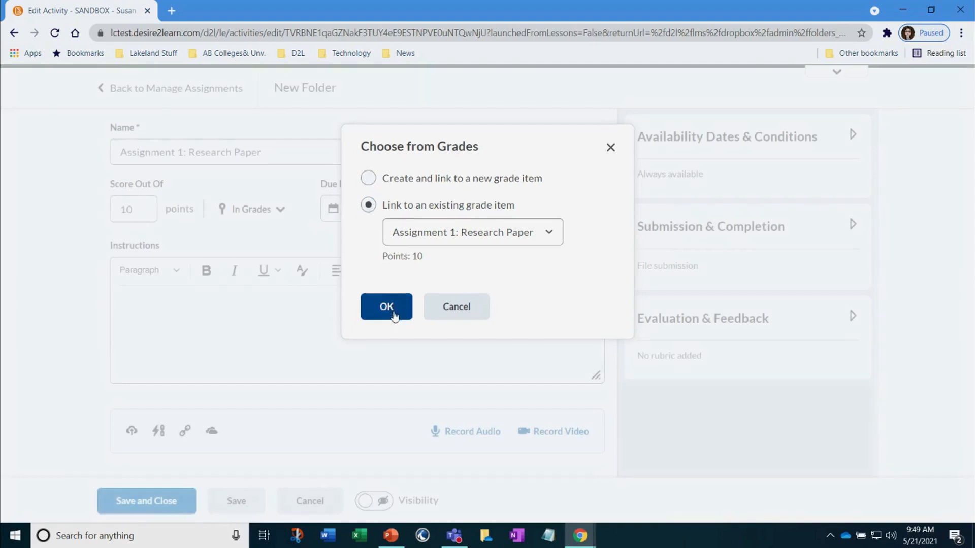
left_click(386, 307)
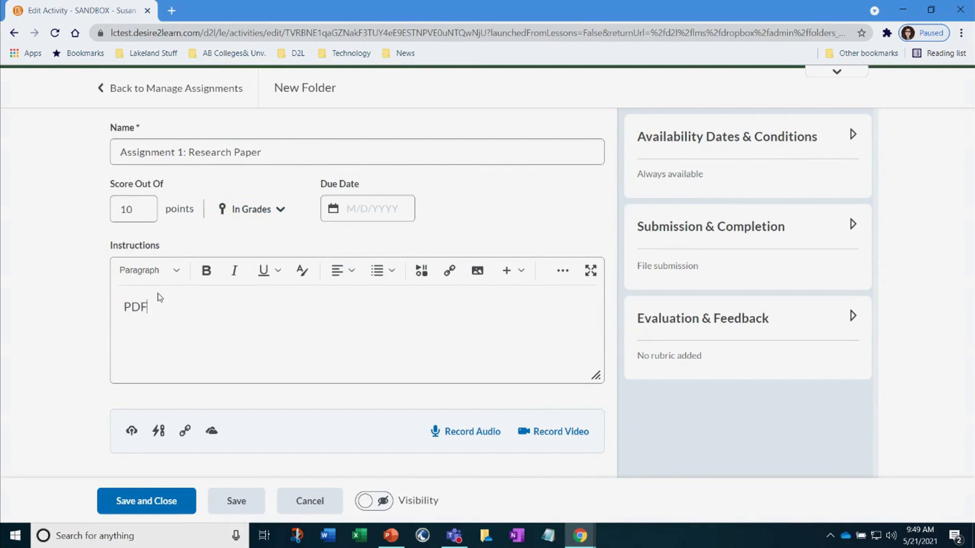
Enter 'PDF Only' as the folder's instructions
type("Only")
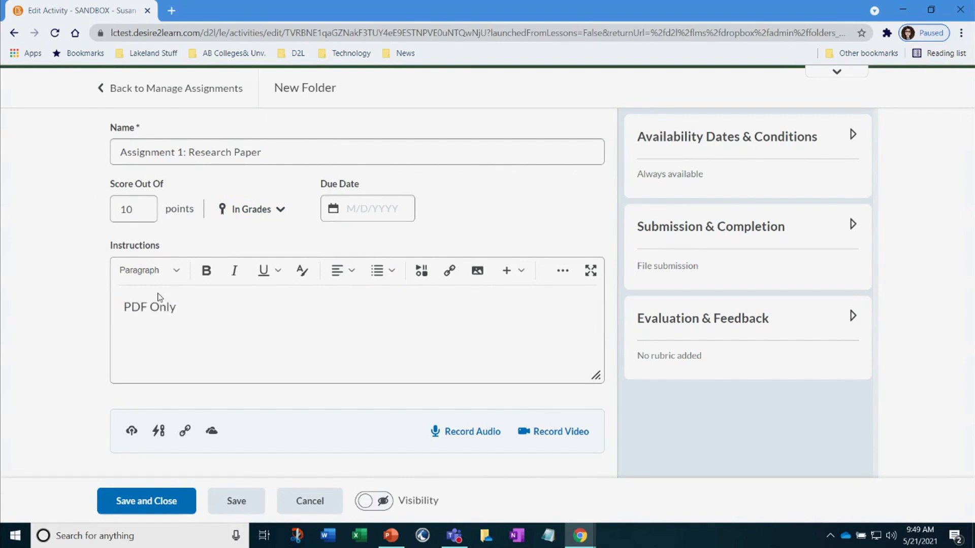
mouse_move(96, 411)
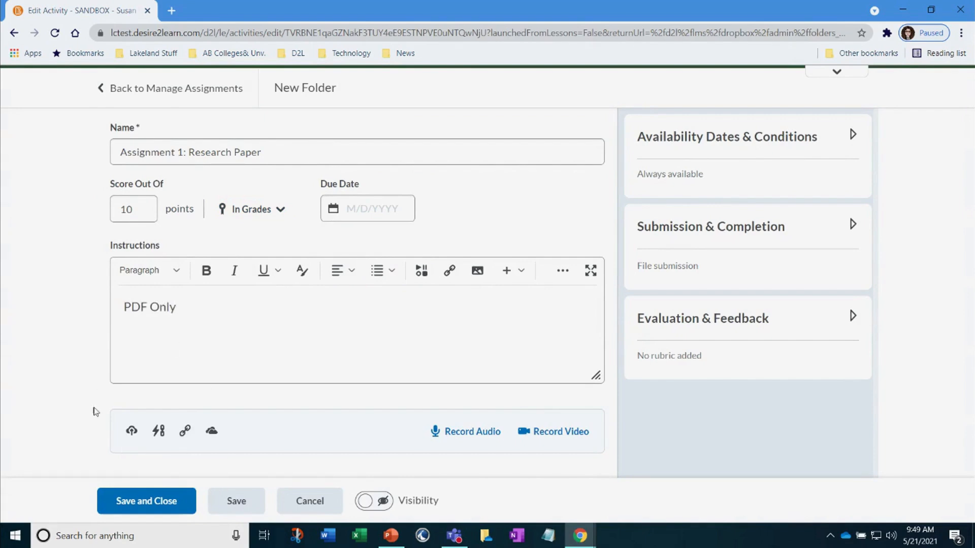
mouse_move(184, 430)
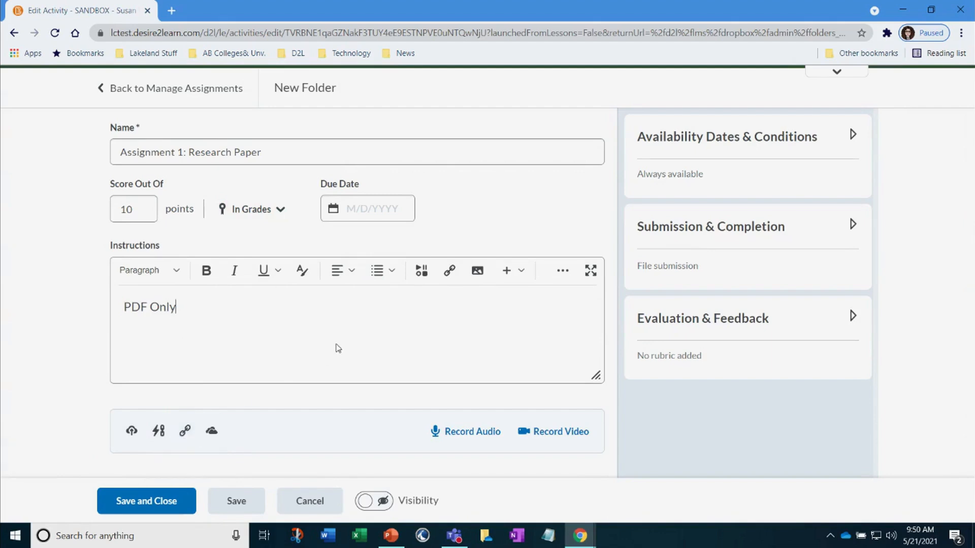
left_click(367, 208)
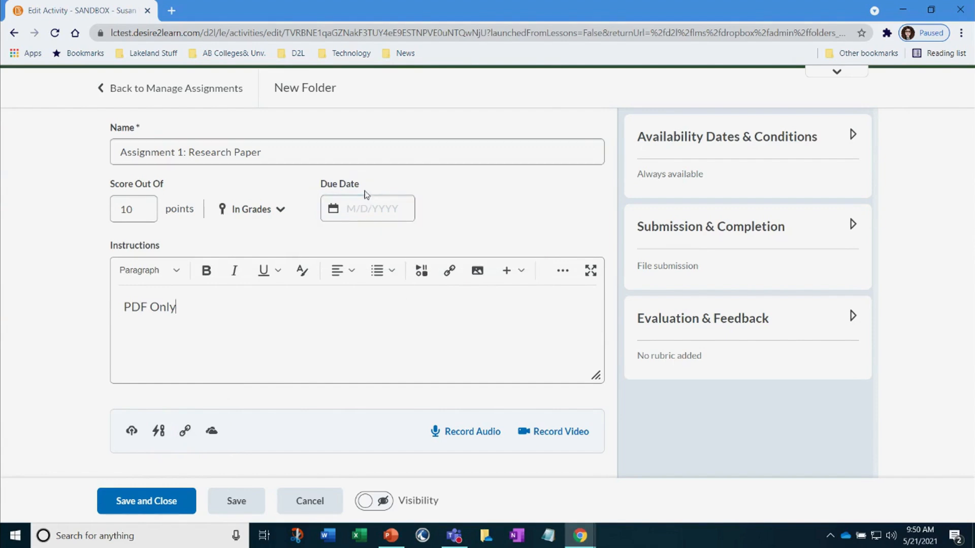
mouse_move(680, 138)
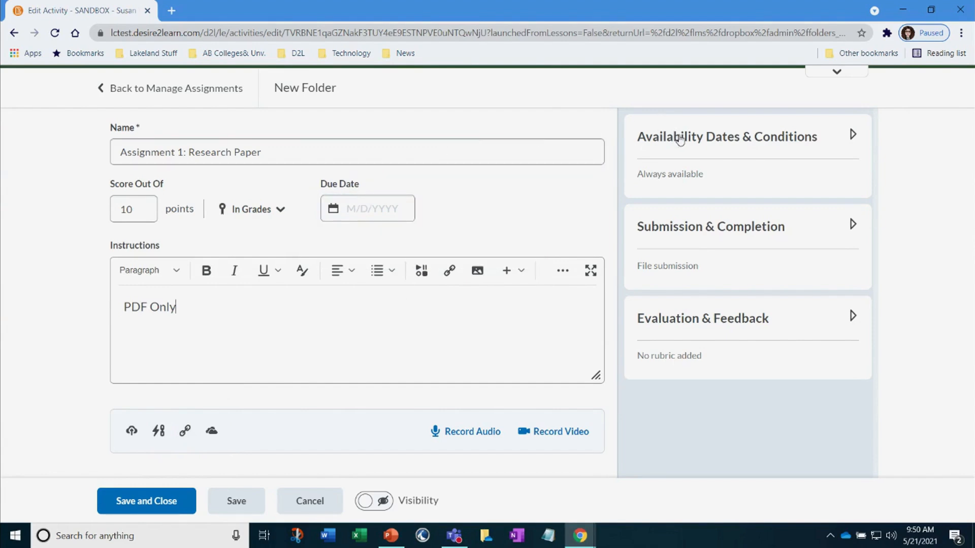
Set the availability start date to 5/21/2021 at 8:00 AM
left_click(728, 137)
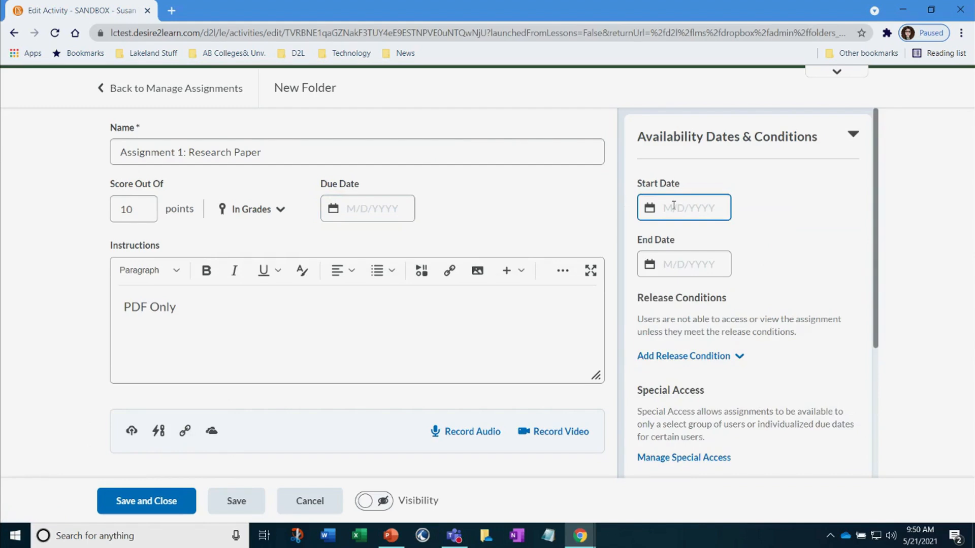
type("5/21/2021")
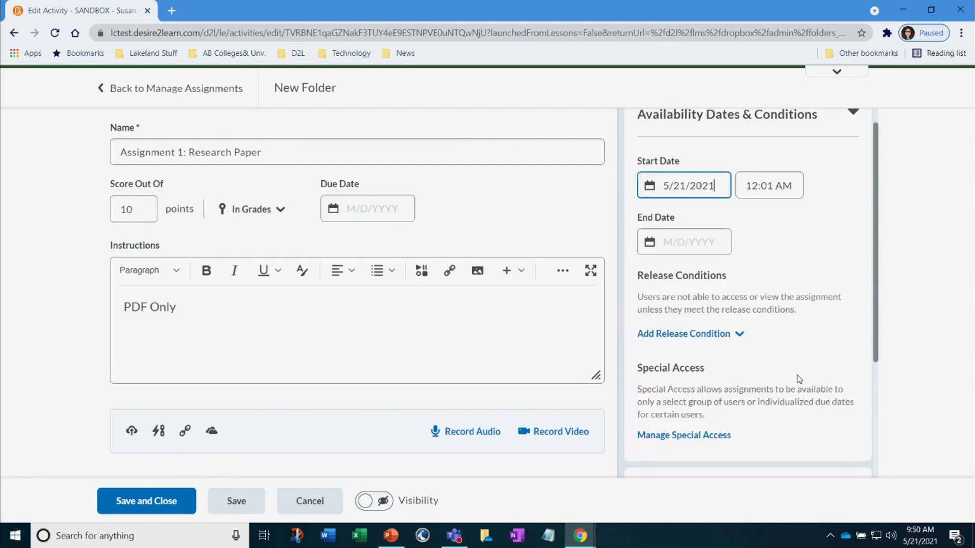
left_click(768, 185)
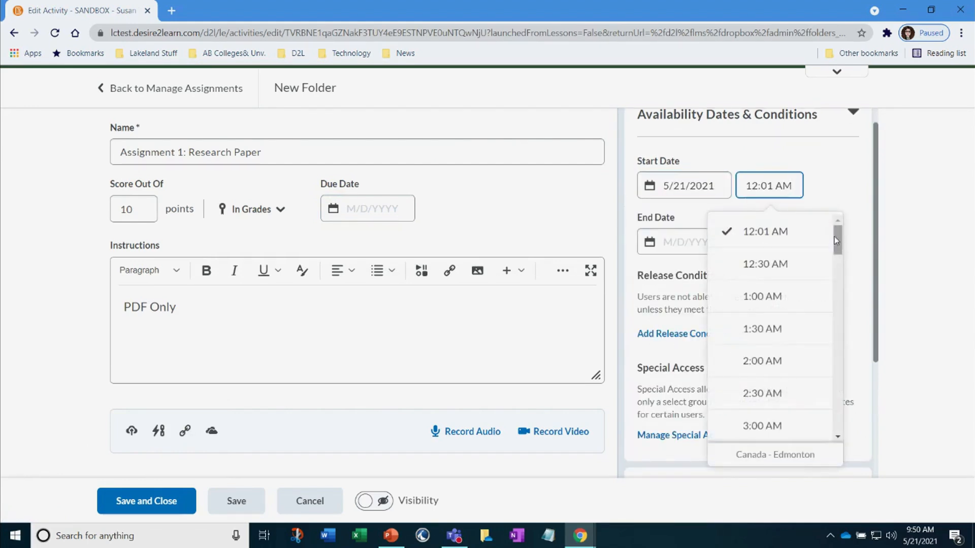
scroll("down", 3)
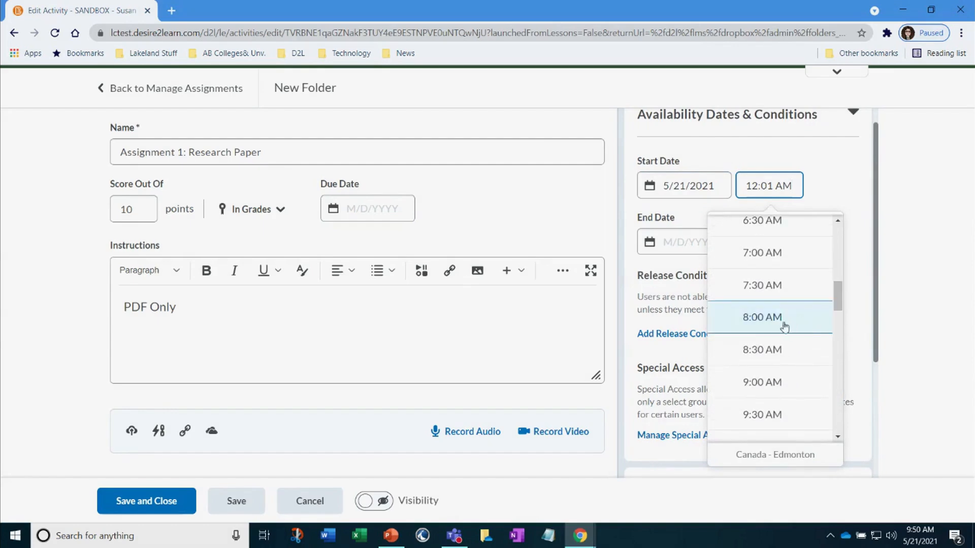
left_click(761, 317)
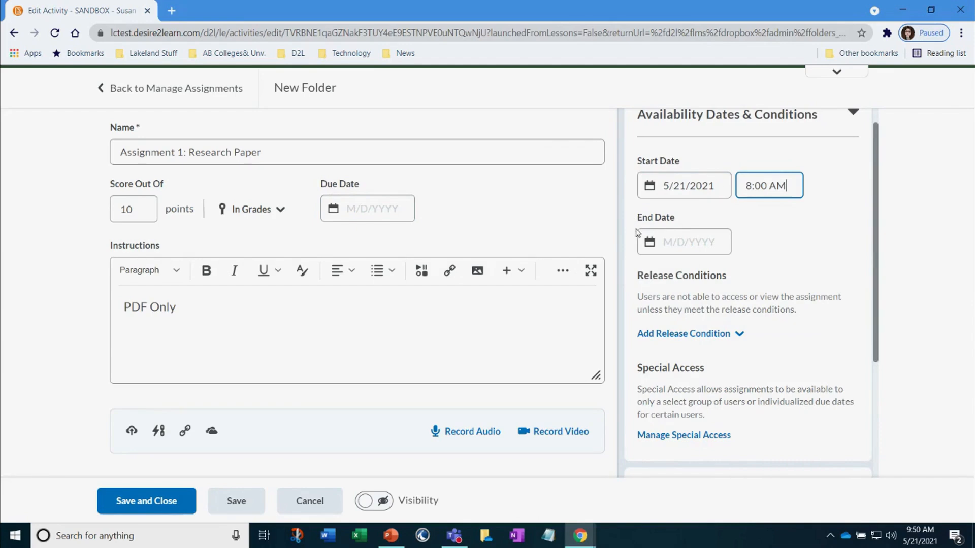
Set the due date to 5/28/2021 at 5:00 PM
left_click(368, 208)
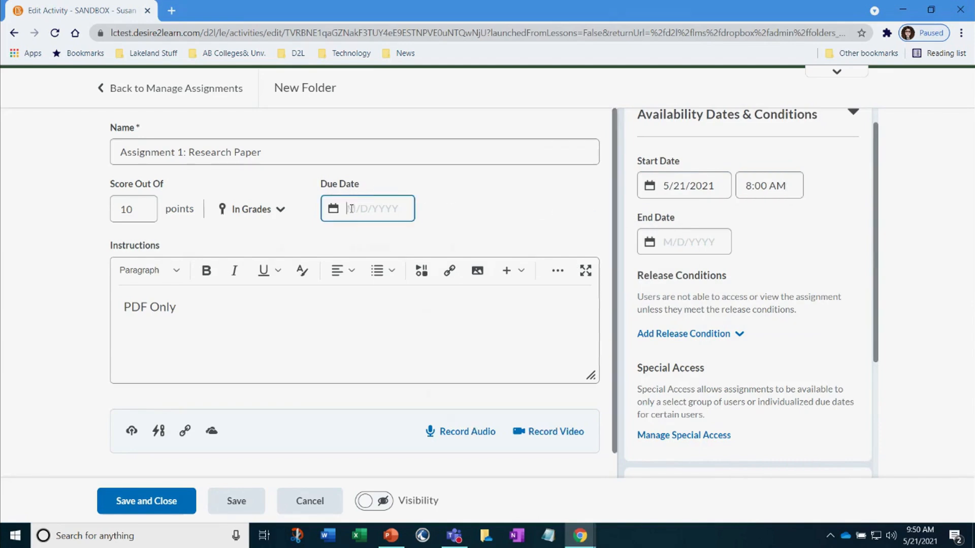
type("5/28/2021")
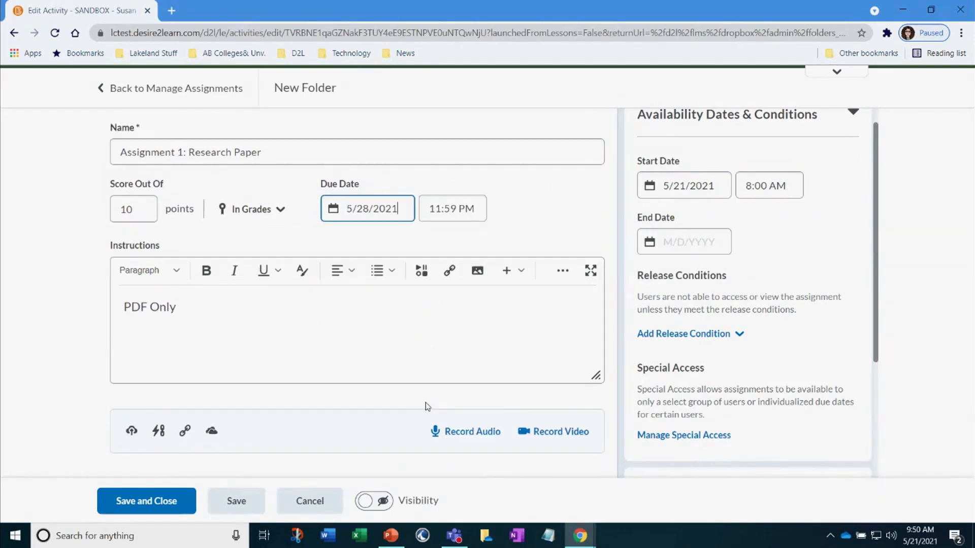
left_click(452, 208)
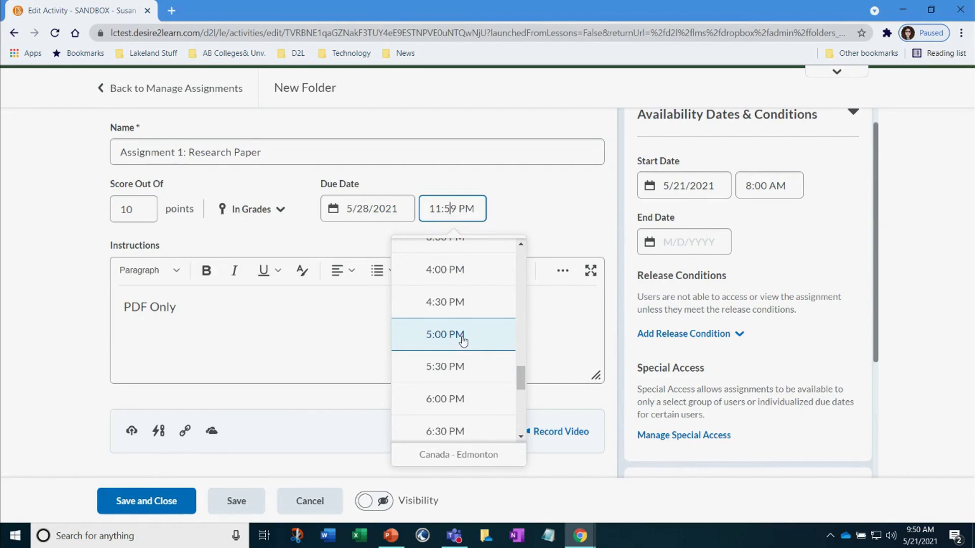
left_click(445, 334)
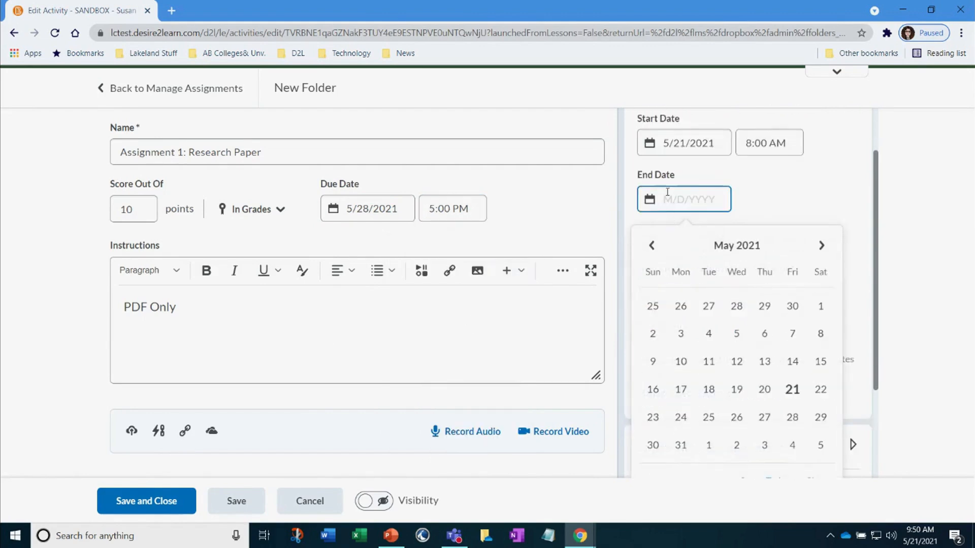
Set the end date to 5/28/2021 at 6:00 PM
left_click(368, 209)
type("5/28/2021")
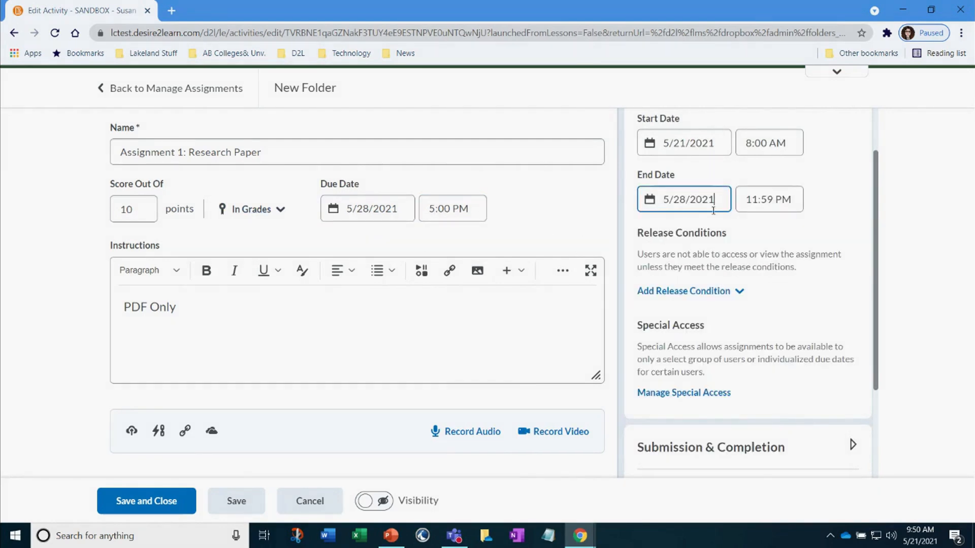
left_click(769, 199)
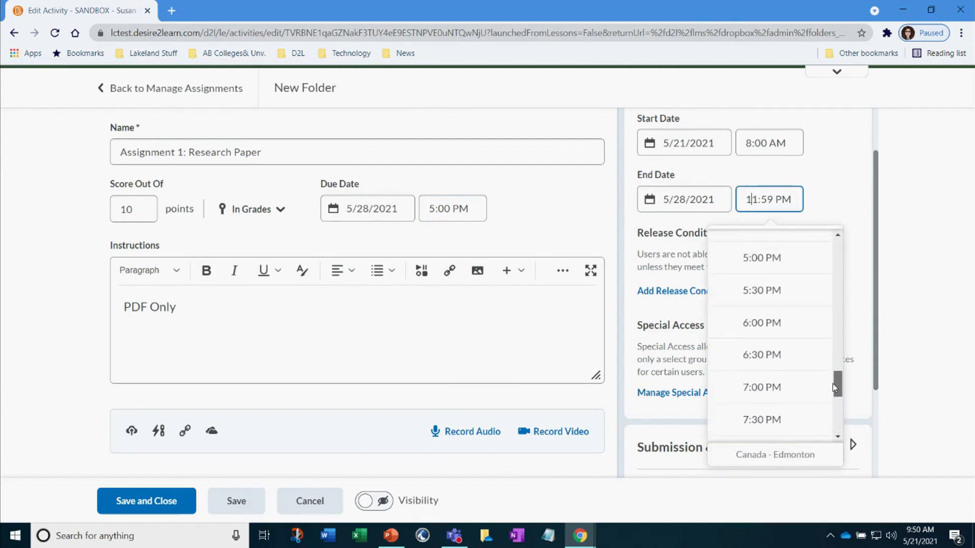
left_click(761, 323)
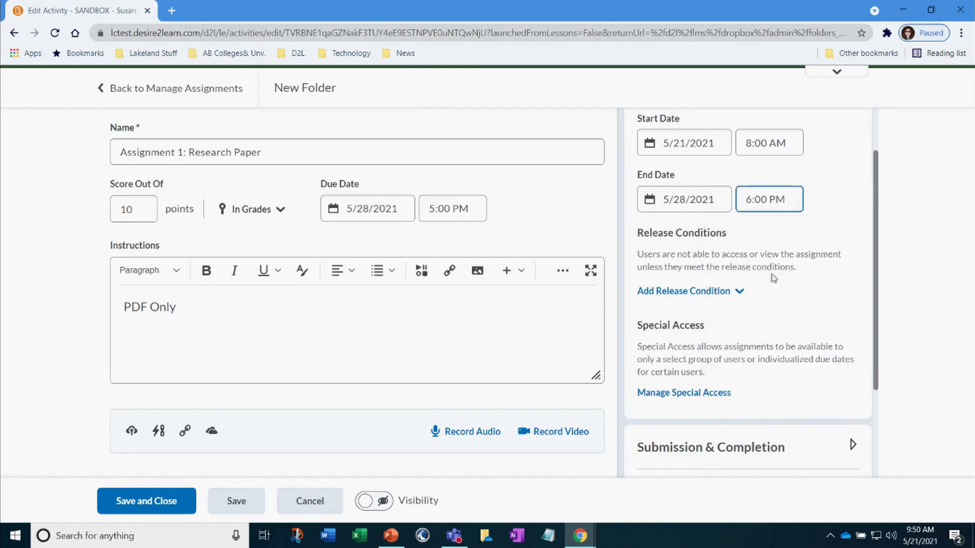
left_click(684, 199)
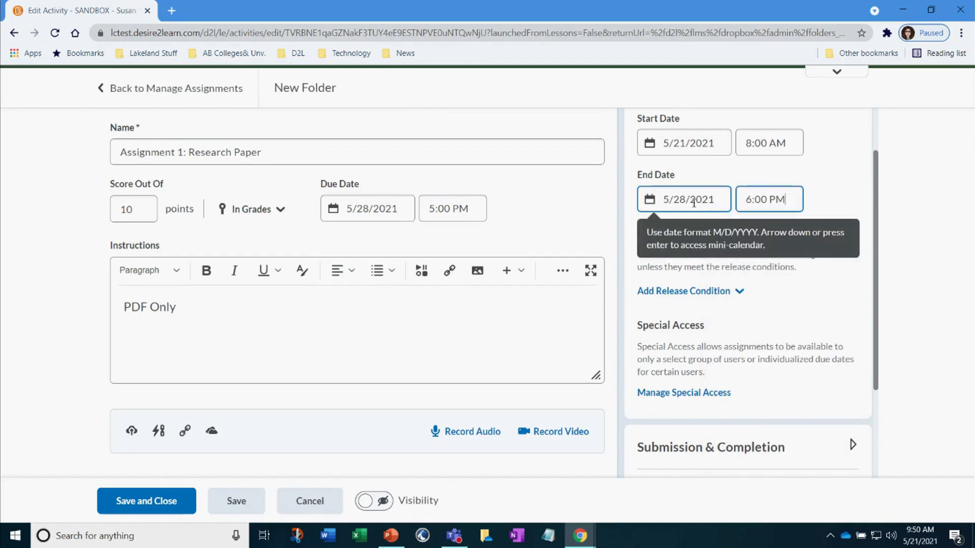
left_click(367, 208)
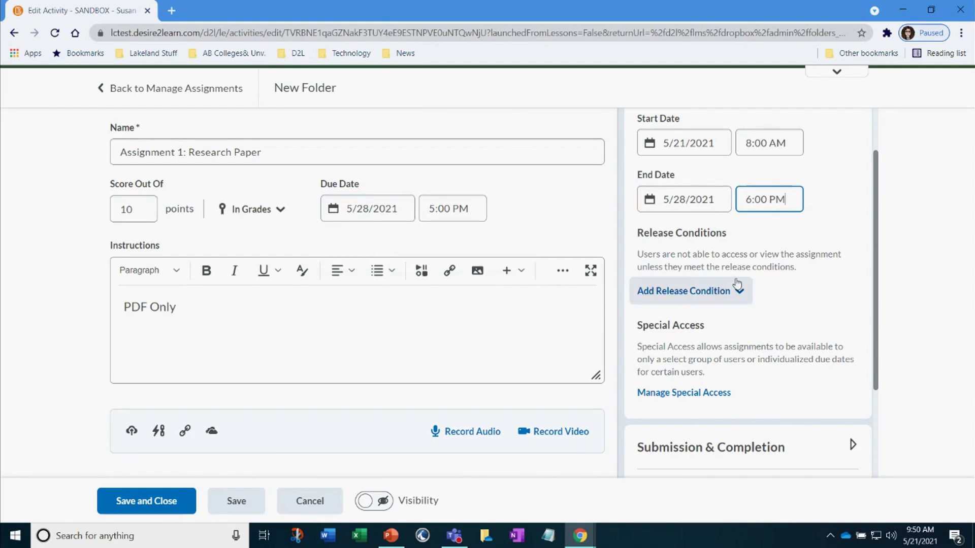
scroll("down", 3)
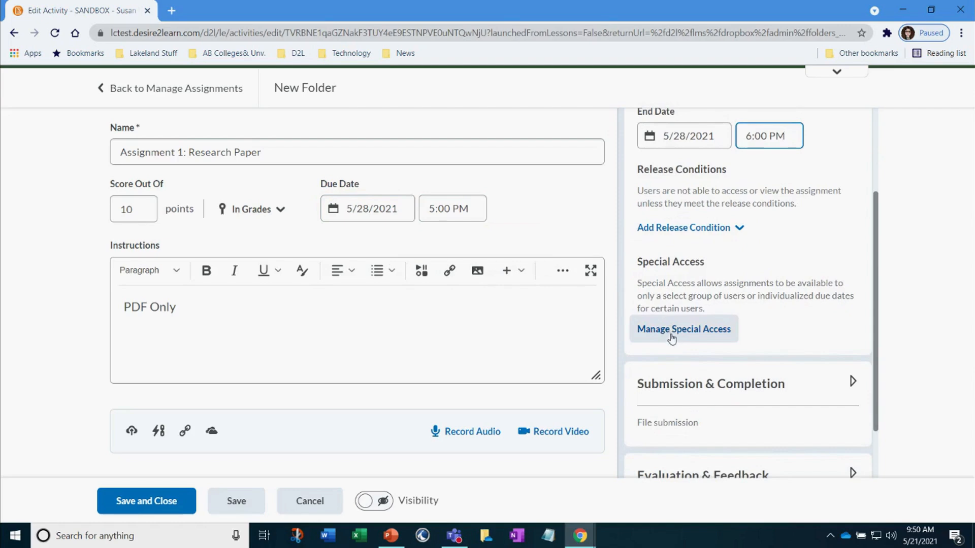
Add the student Spider Man to the folder's special access list
left_click(682, 329)
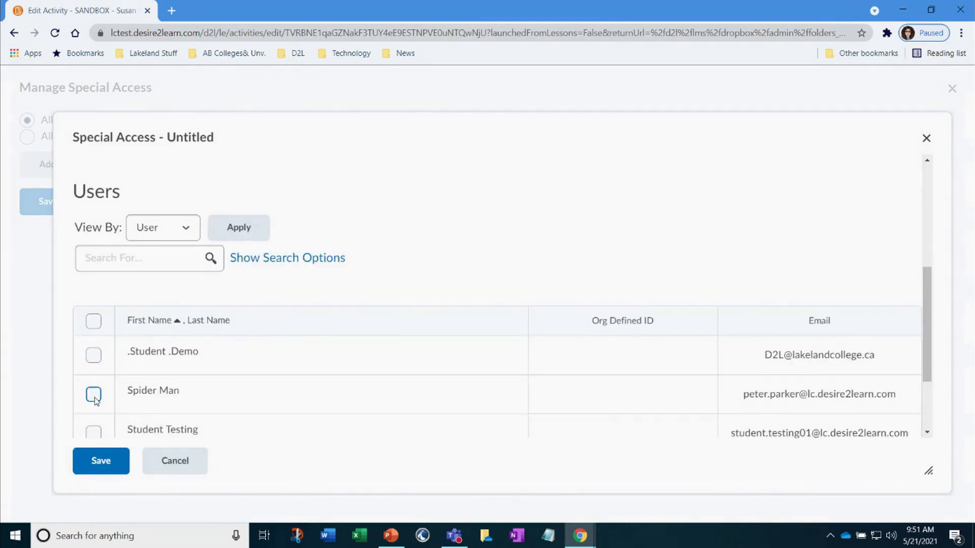
left_click(93, 394)
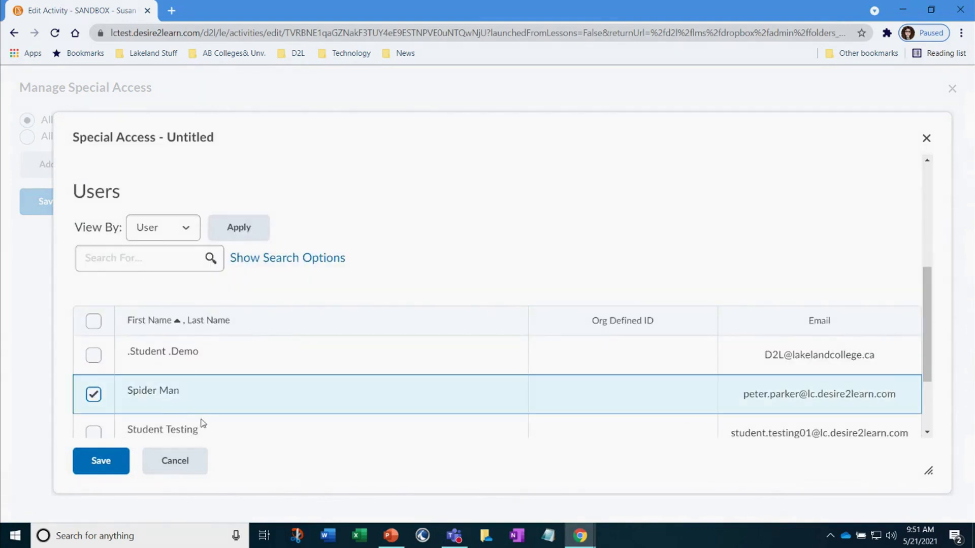
left_click(100, 461)
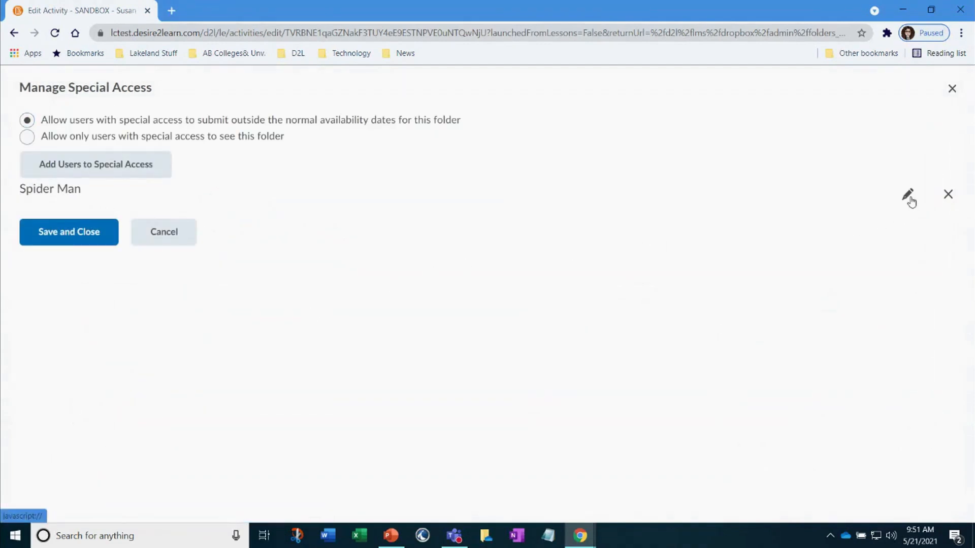
Give Spider Man his own end date of May 28, 2021 at 9:00 PM and save
left_click(908, 195)
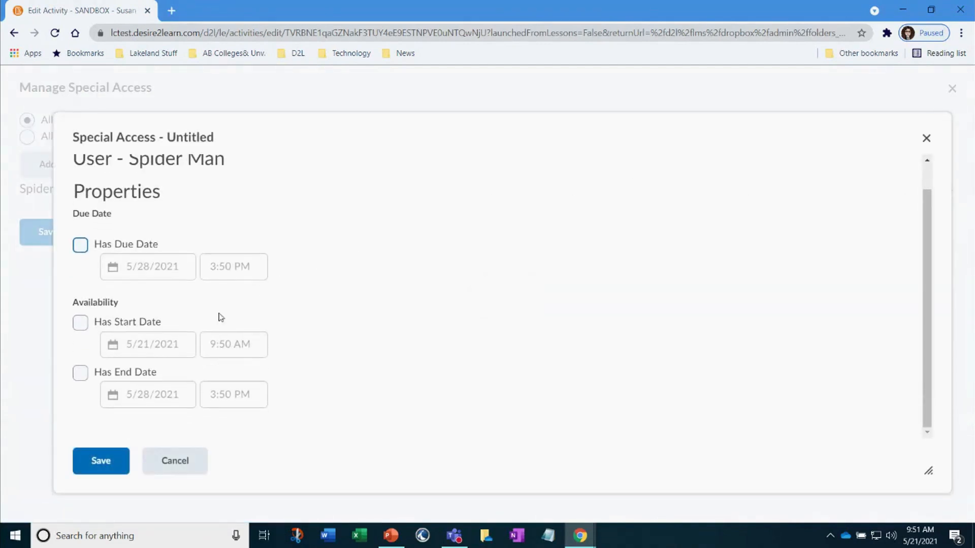
left_click(80, 373)
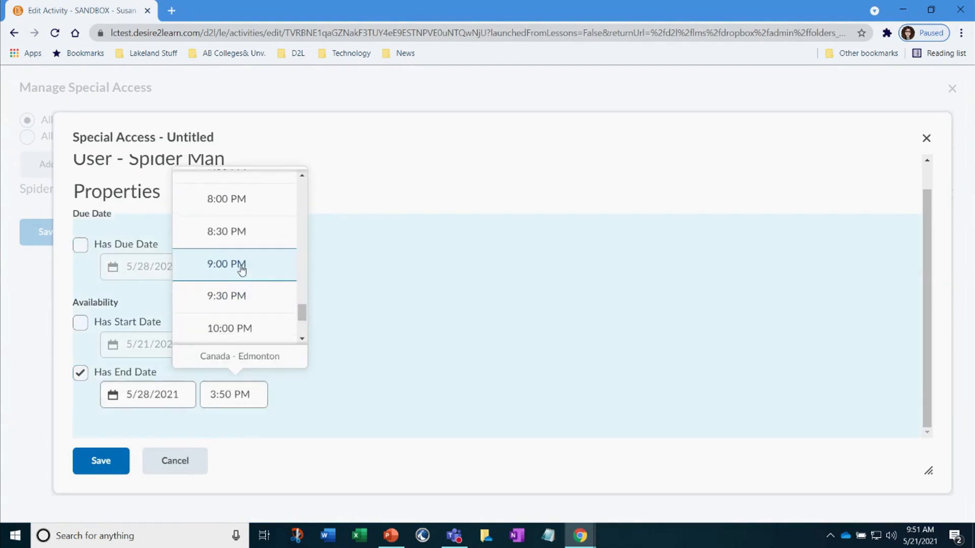
left_click(101, 461)
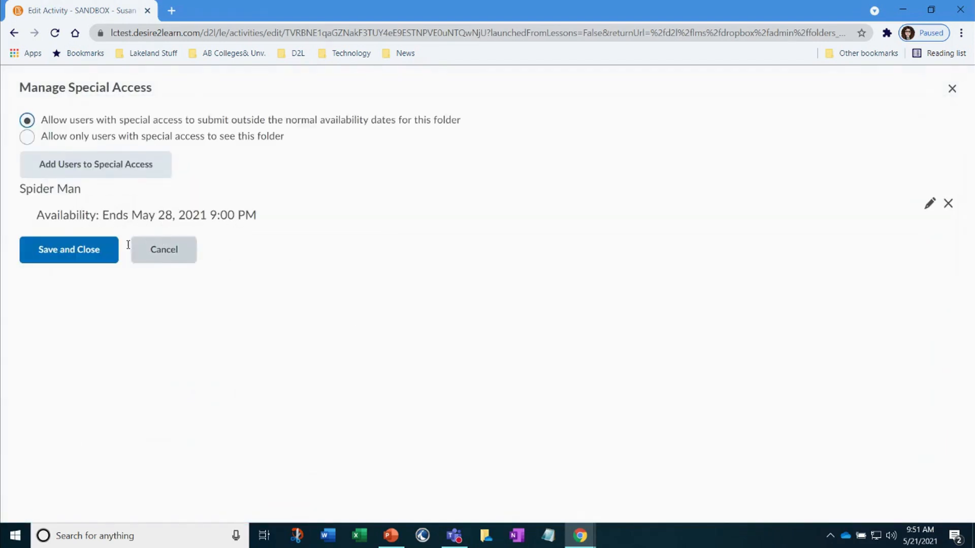
left_click(69, 250)
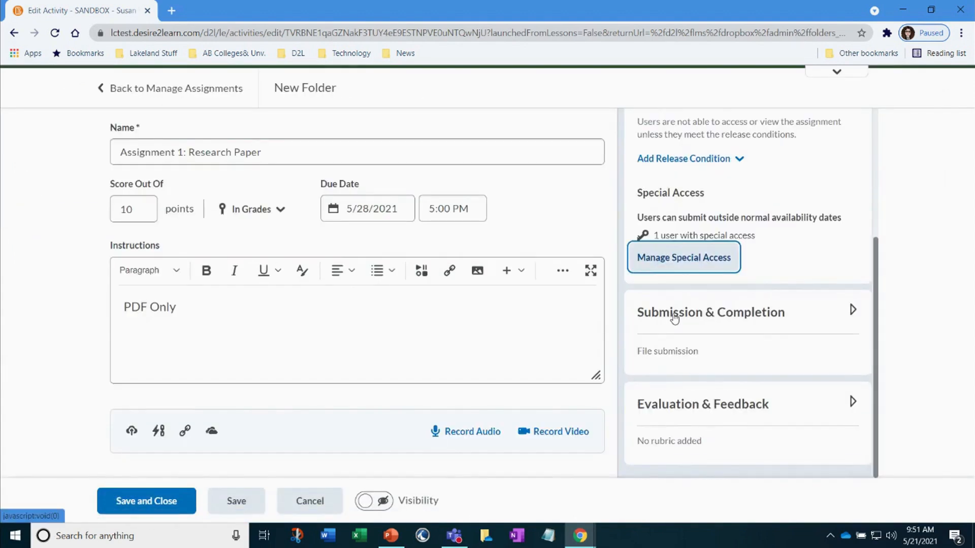
Keep File submission, limited to one file and only one submission allowed
left_click(710, 312)
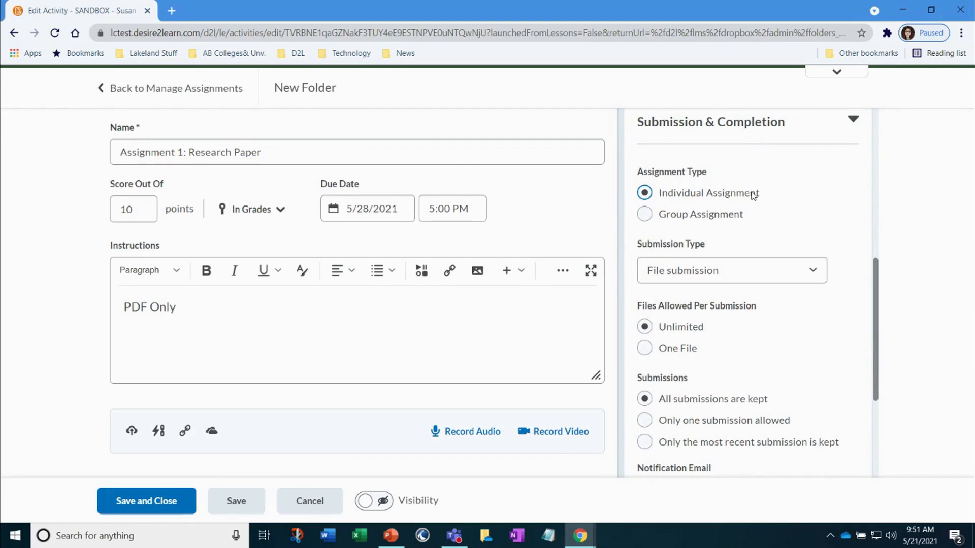
left_click(731, 271)
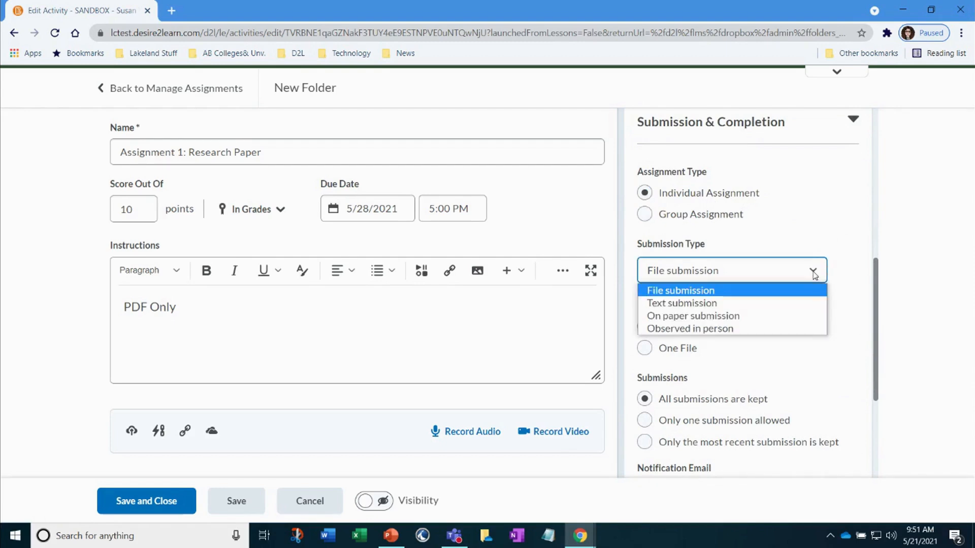
left_click(680, 290)
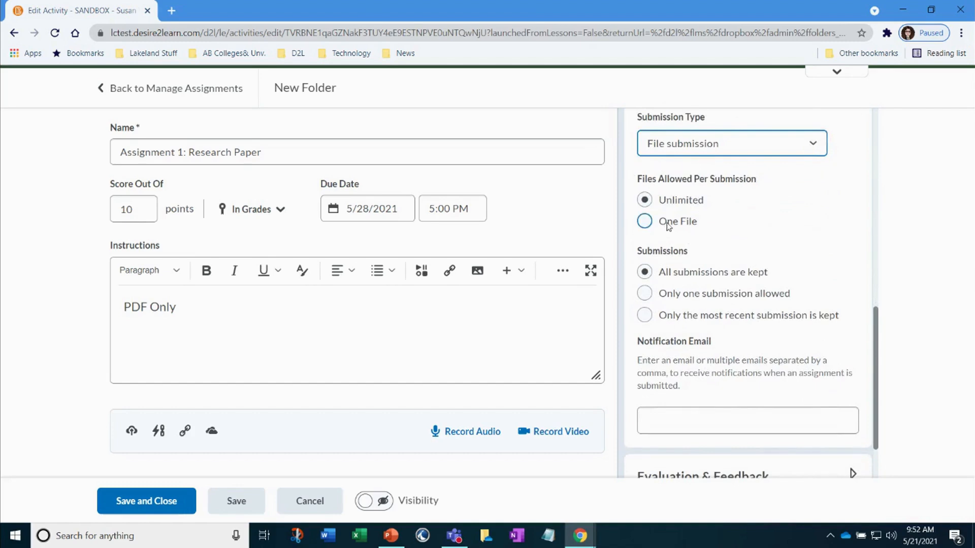
left_click(644, 220)
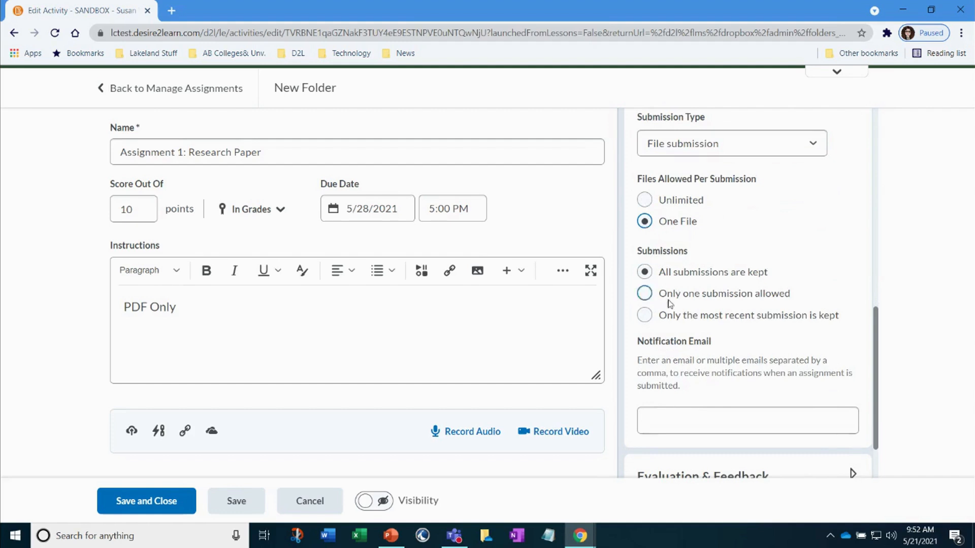
left_click(644, 292)
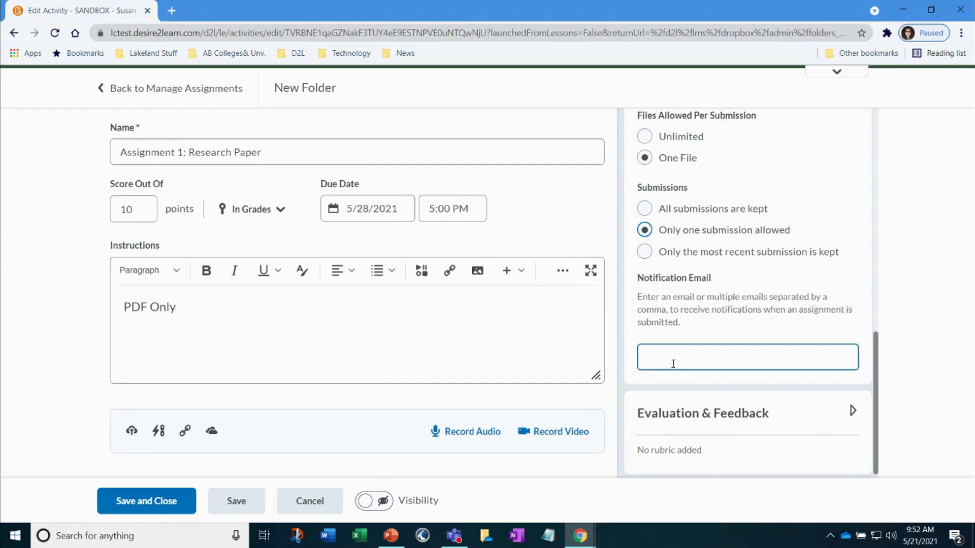
double_click(679, 278)
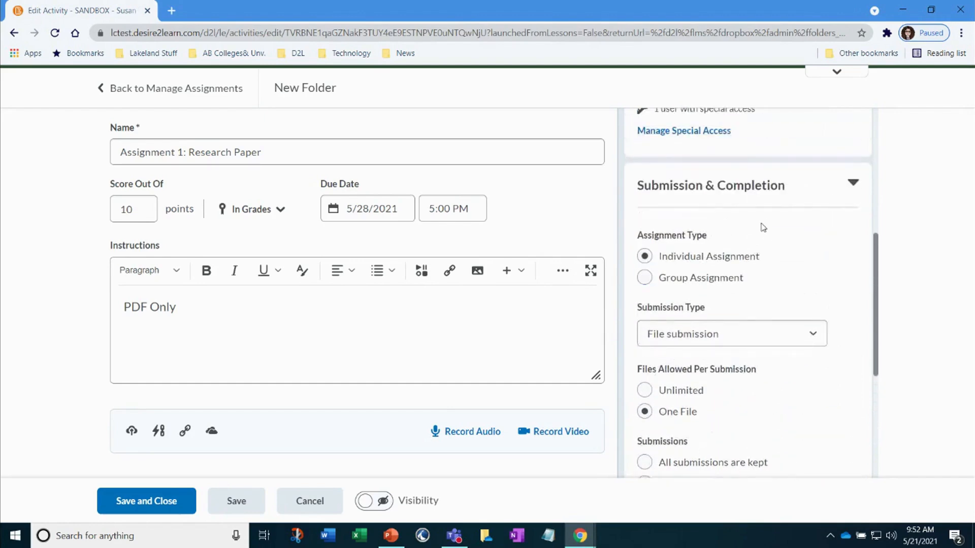
left_click(710, 185)
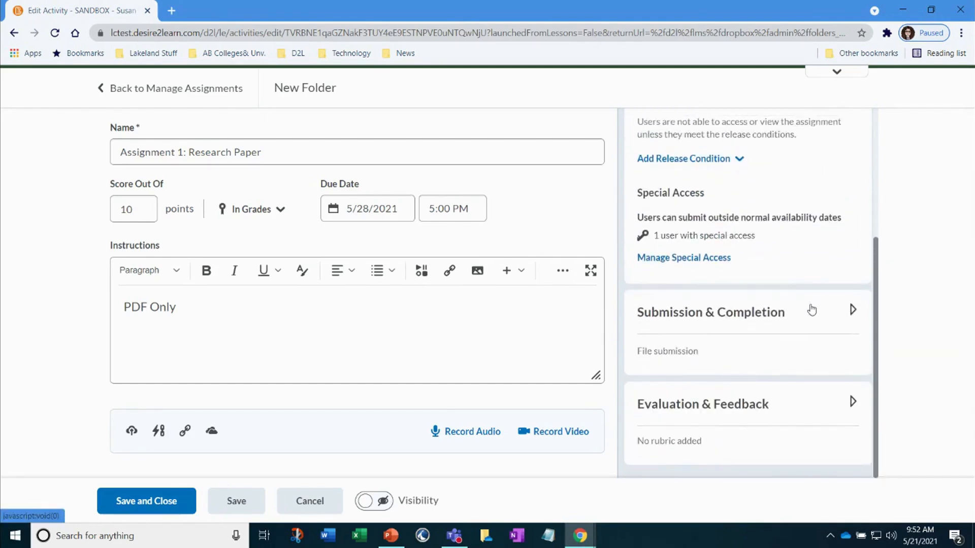
Turn on the folder's visibility and save and close, listing it under Assignments
left_click(703, 404)
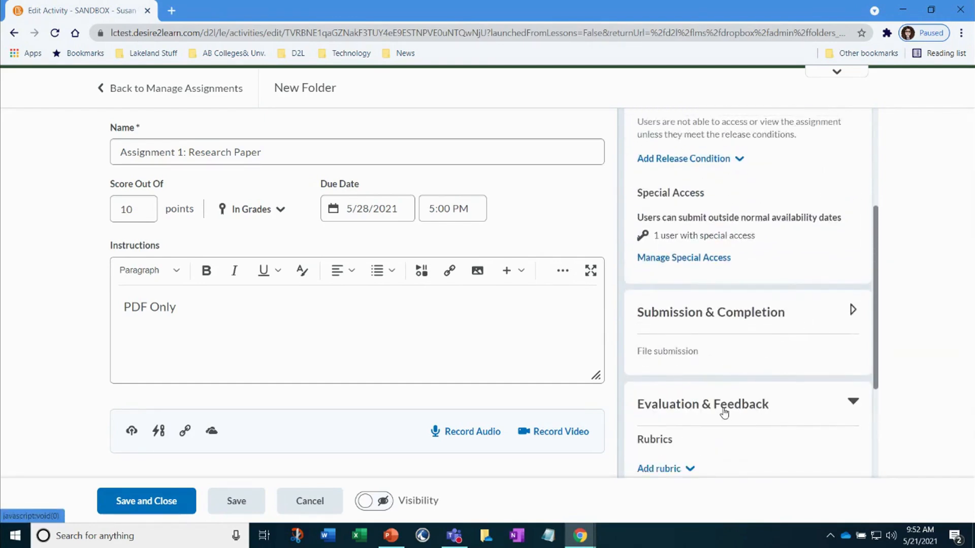
scroll("down", 3)
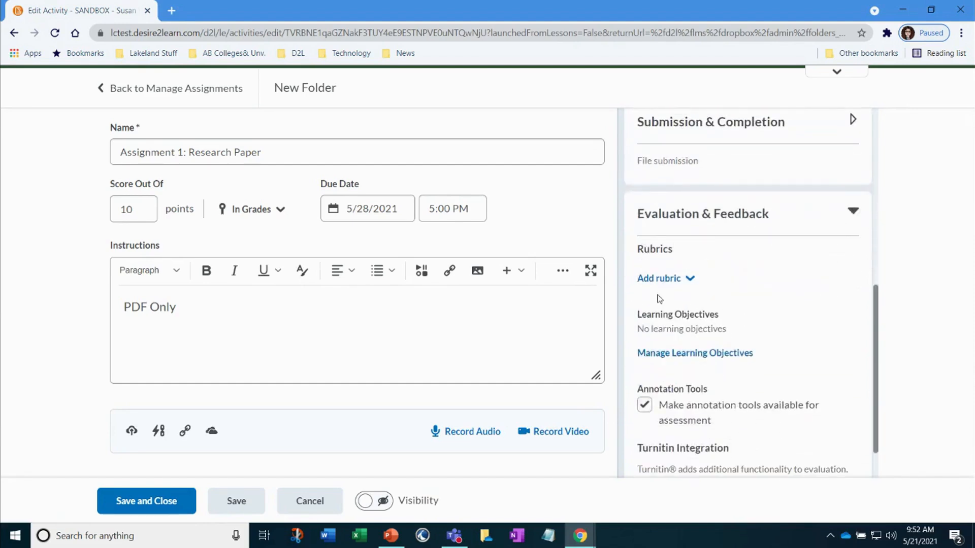
scroll("down", 3)
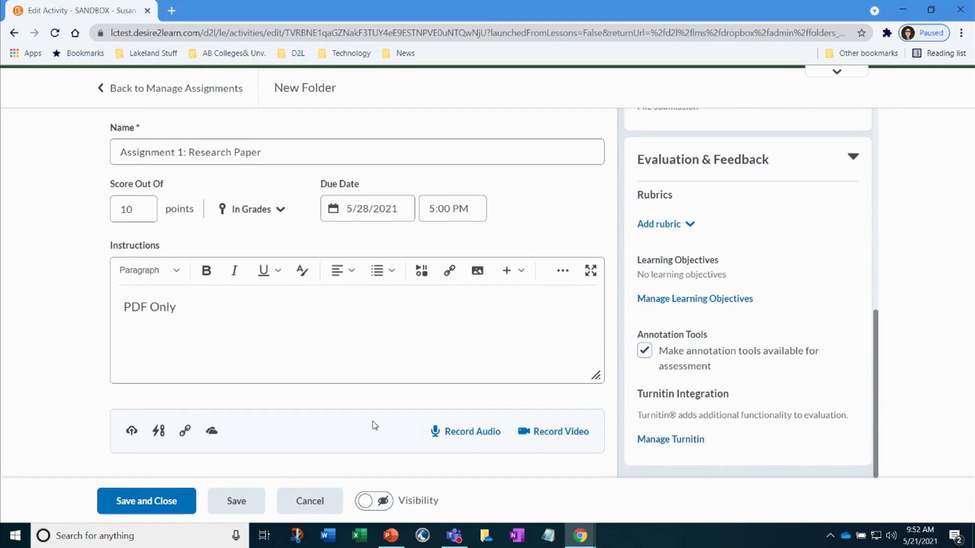
mouse_move(392, 411)
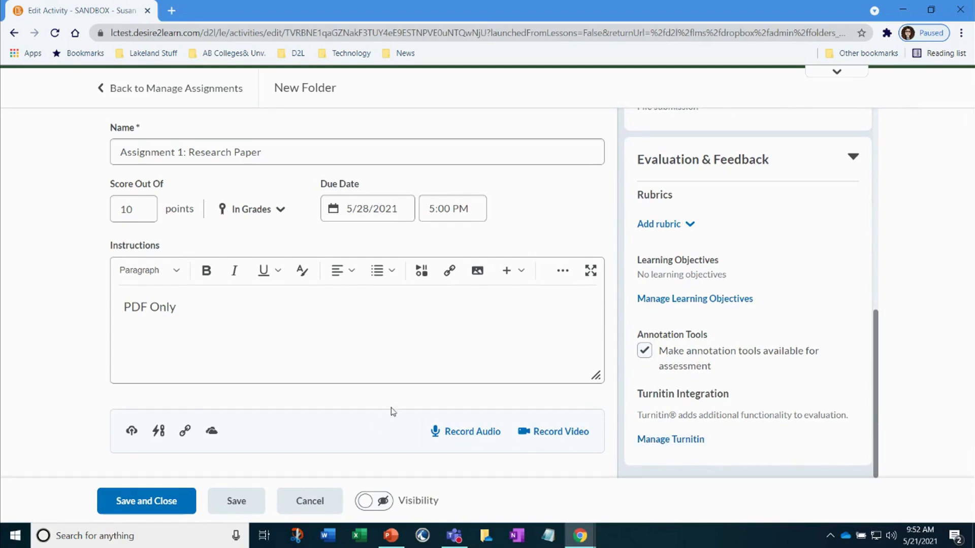
left_click(373, 501)
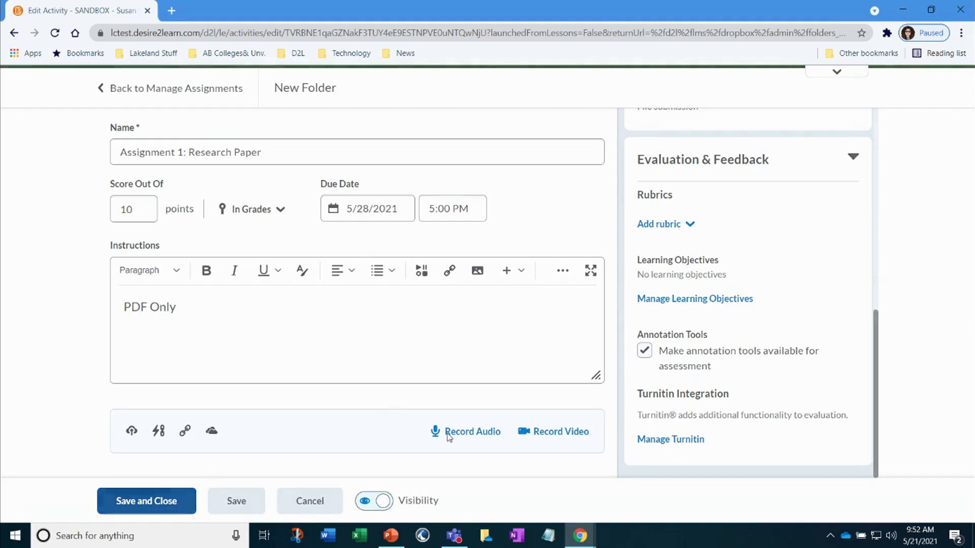
left_click(145, 500)
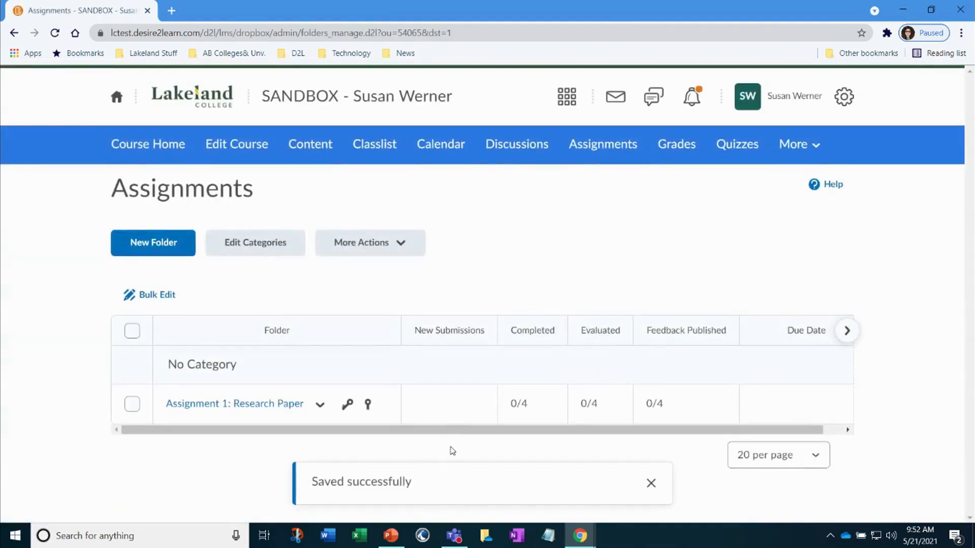
mouse_move(392, 425)
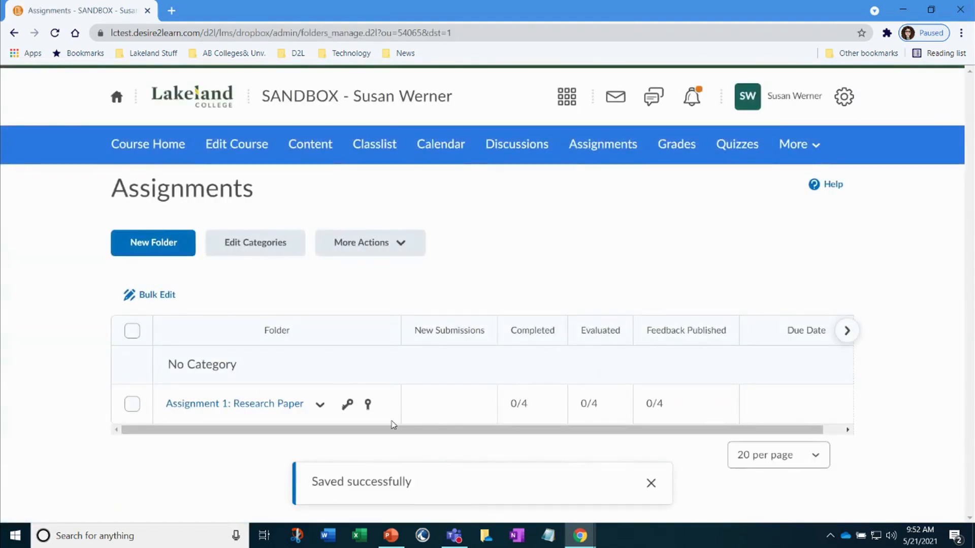